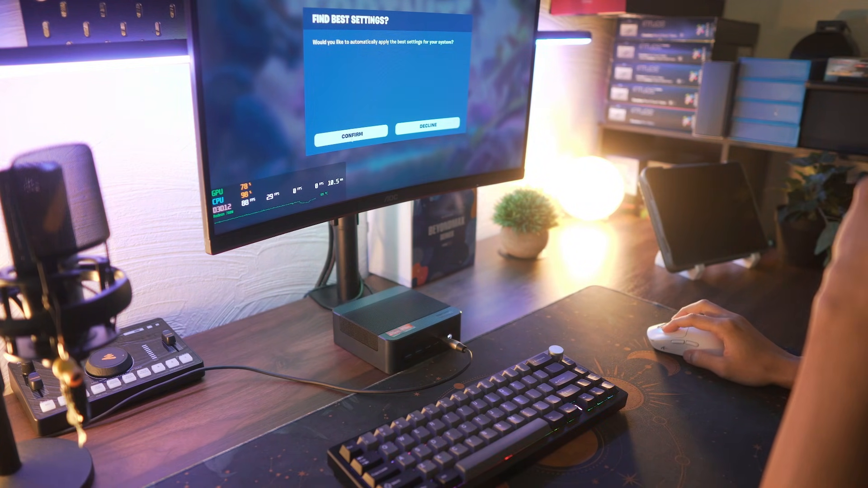
Decline the 'Find Best Settings?' prompt to keep the custom settings and enter the match
{"action": "left_click", "coordinate": [349, 133]}
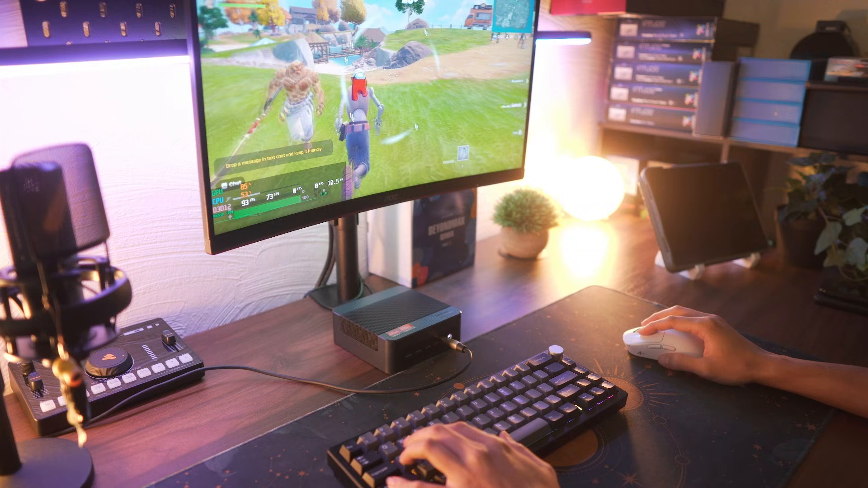